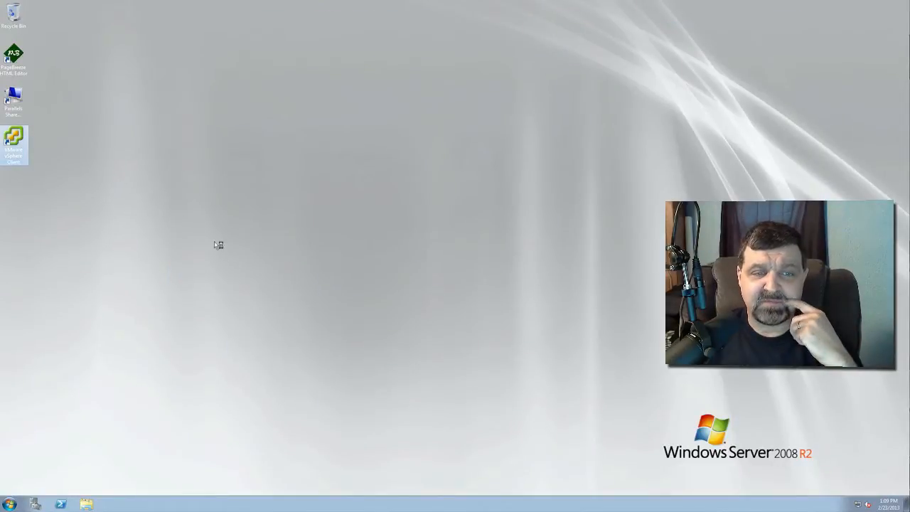
Launch the vSphere Client and log in to the ESXi host as root
double_click(16, 137)
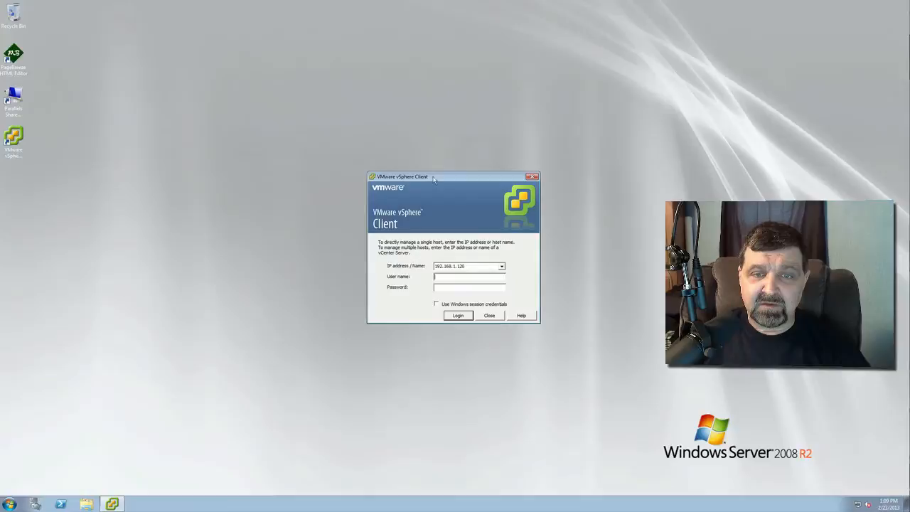
drag(434, 176, 434, 150)
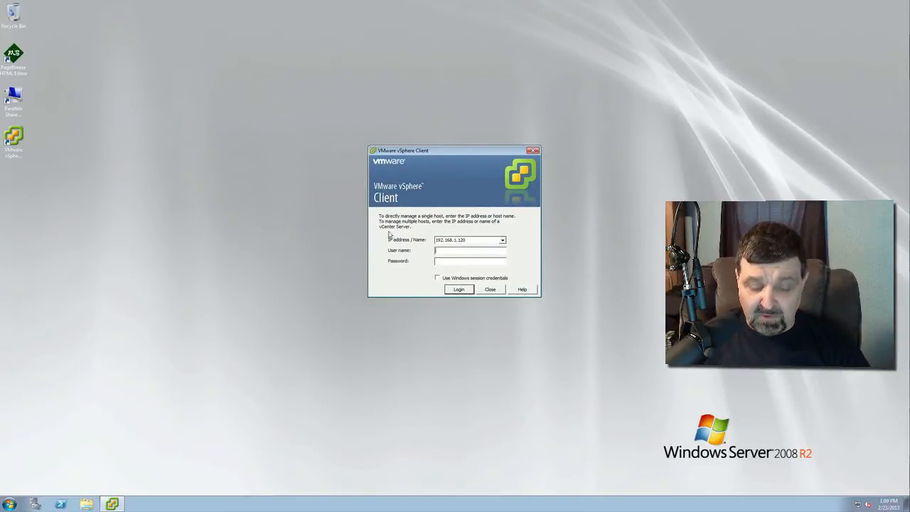
text(root)
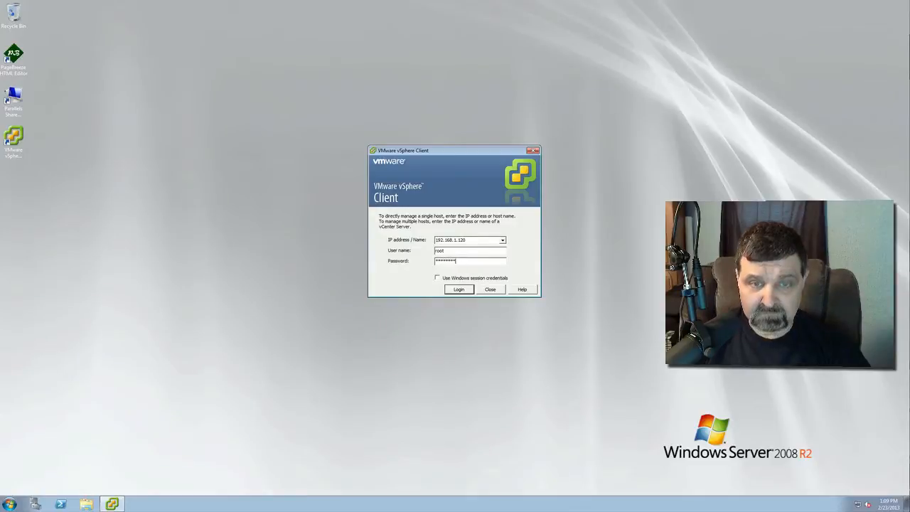
click(458, 290)
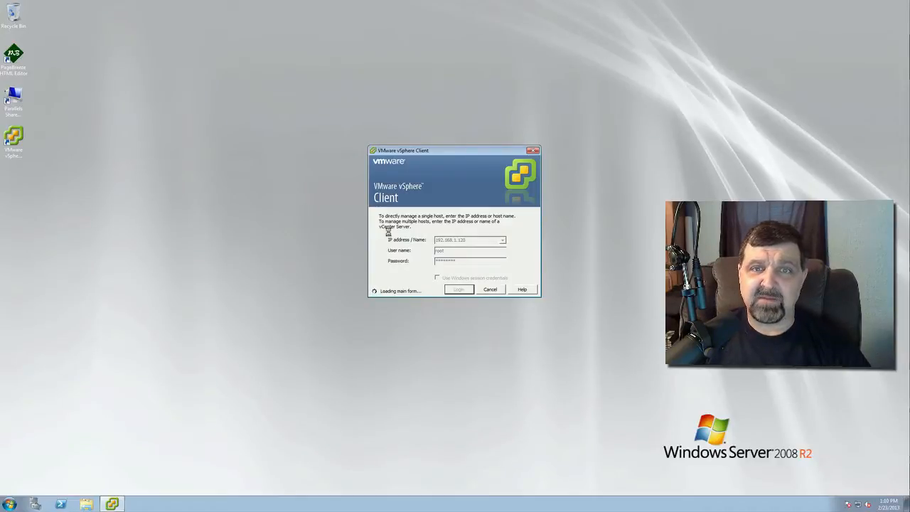
click(458, 290)
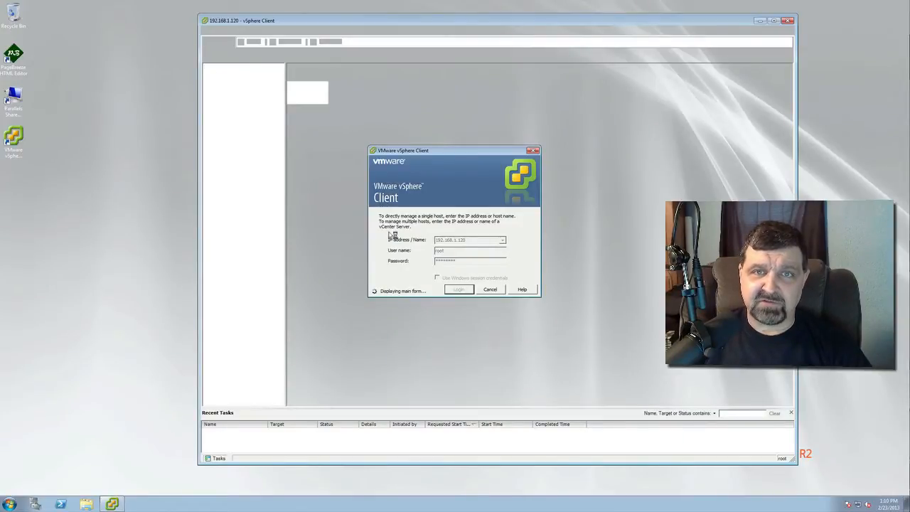
Expand the host, view the Mint Linux and Server 2008 1 VMs, then return to the host overview
click(458, 290)
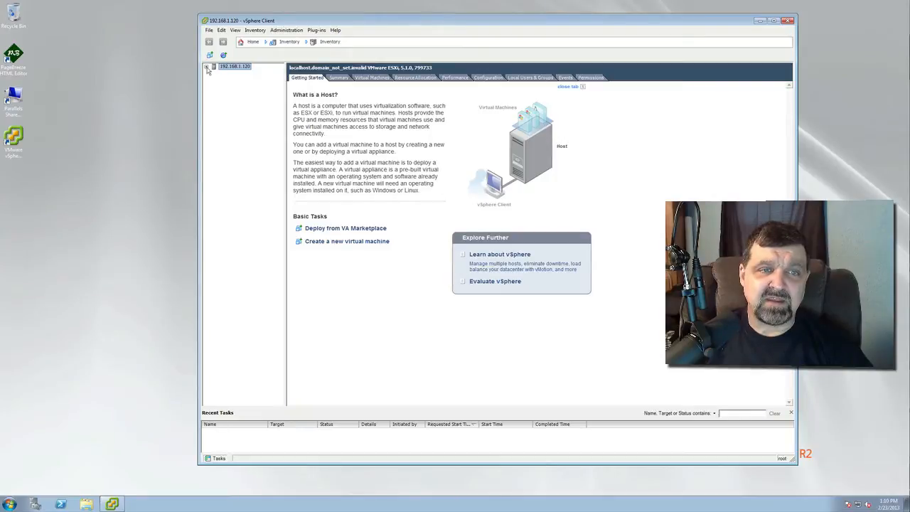
click(209, 65)
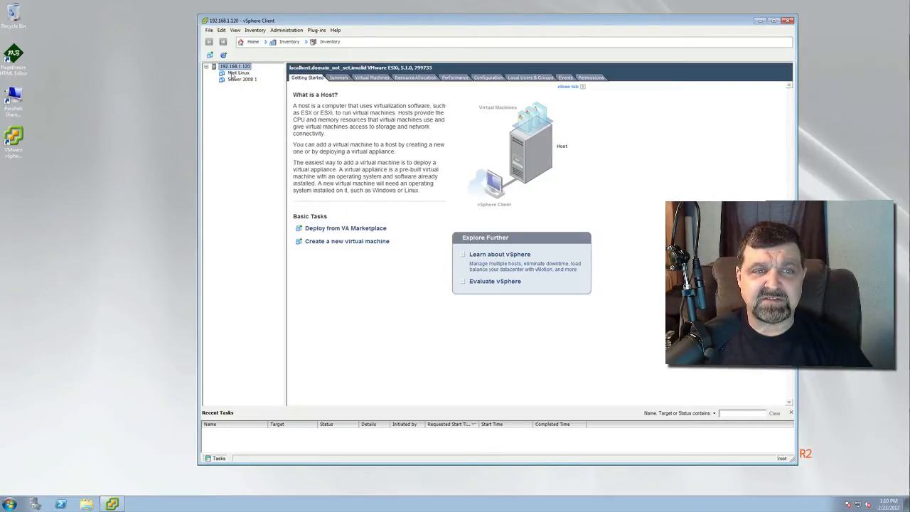
click(237, 74)
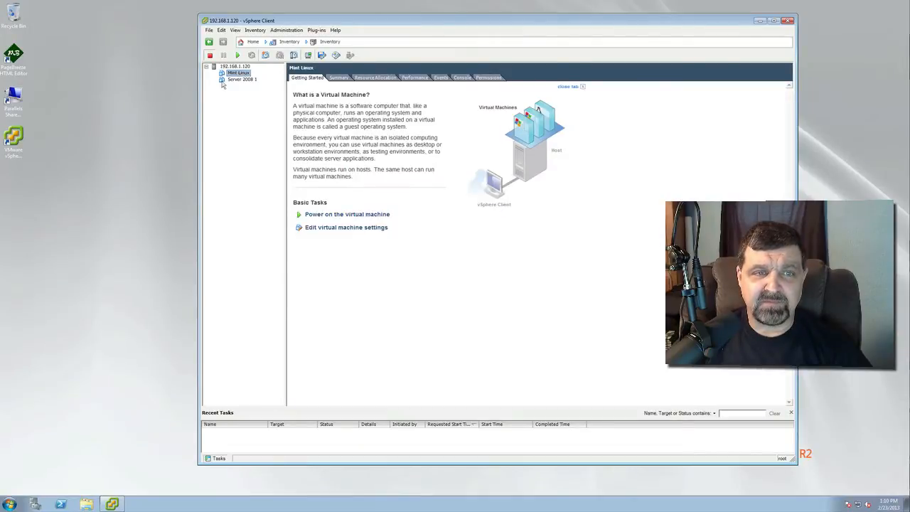
click(237, 79)
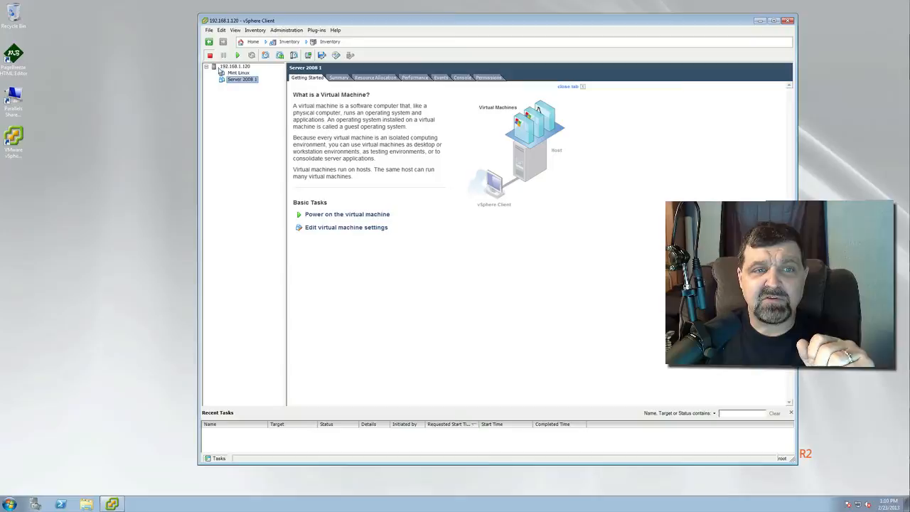
click(228, 67)
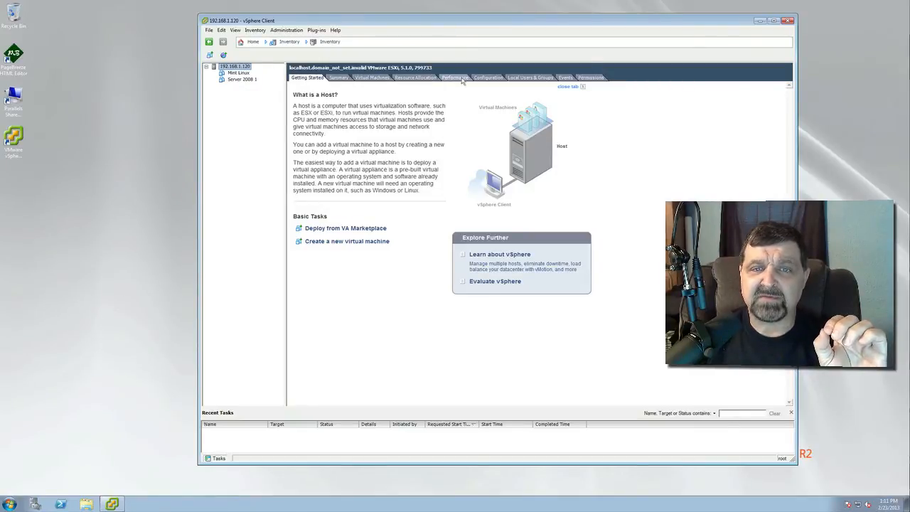
Show the host's Configuration page at Virtual Machine Startup/Shutdown under Software
click(486, 77)
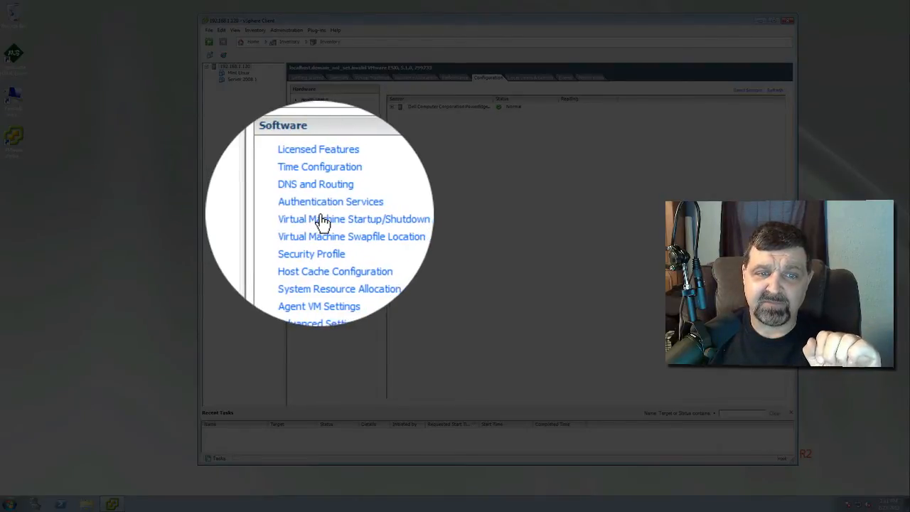
click(353, 219)
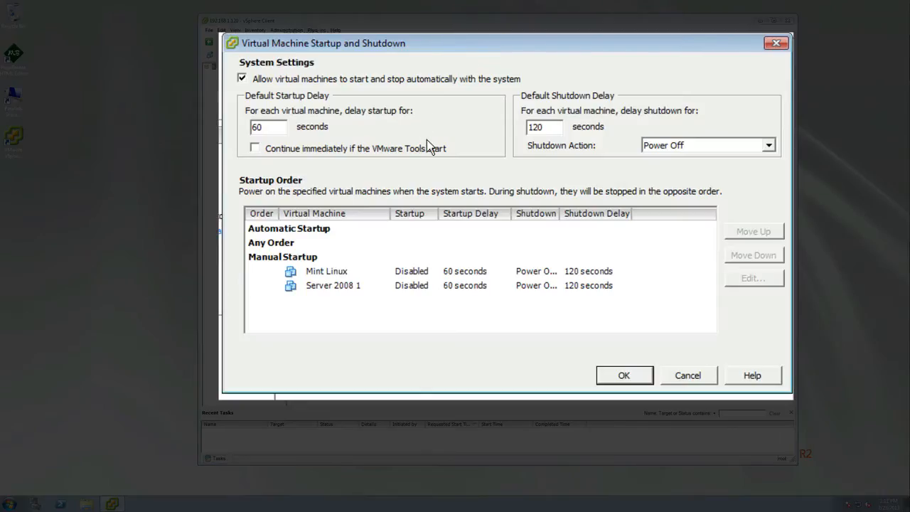
mouse_move(348, 233)
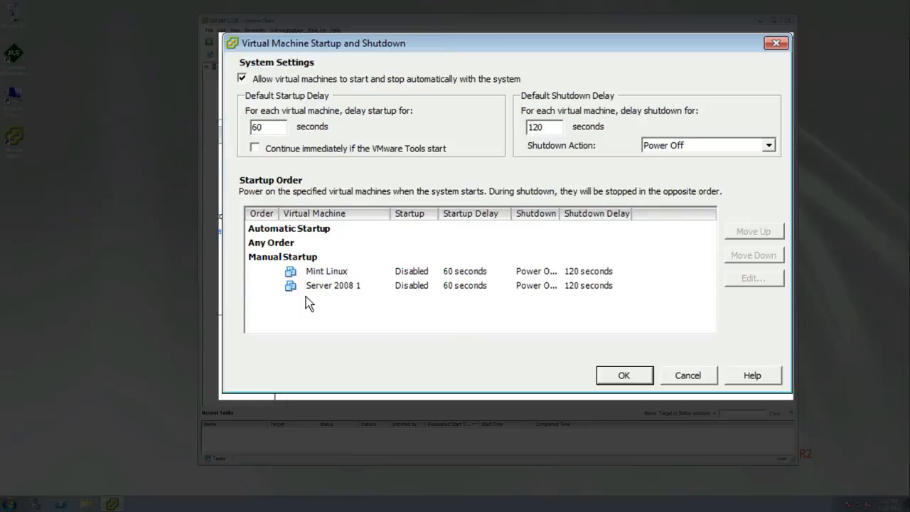
mouse_move(313, 301)
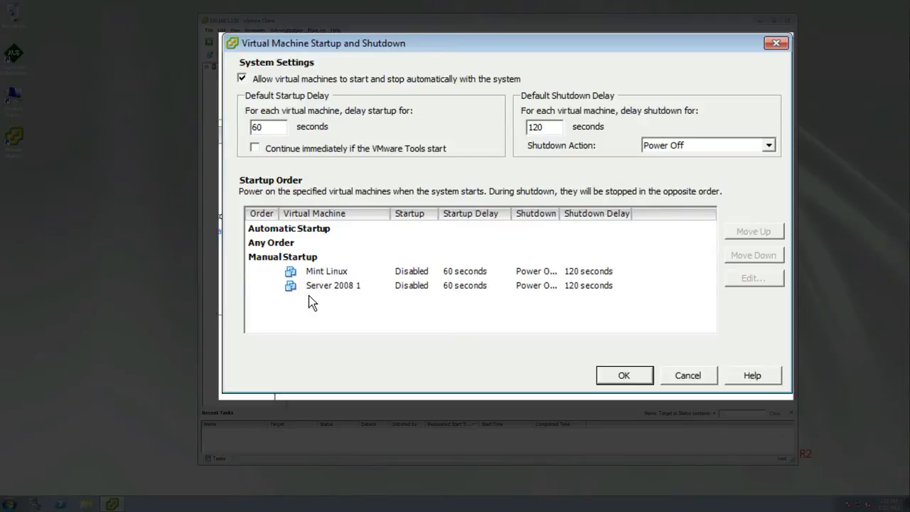
mouse_move(375, 112)
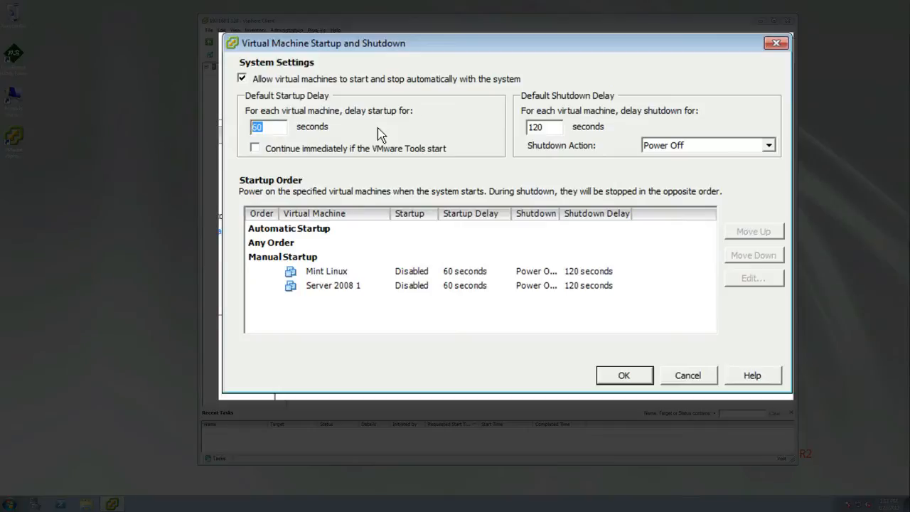
mouse_move(375, 207)
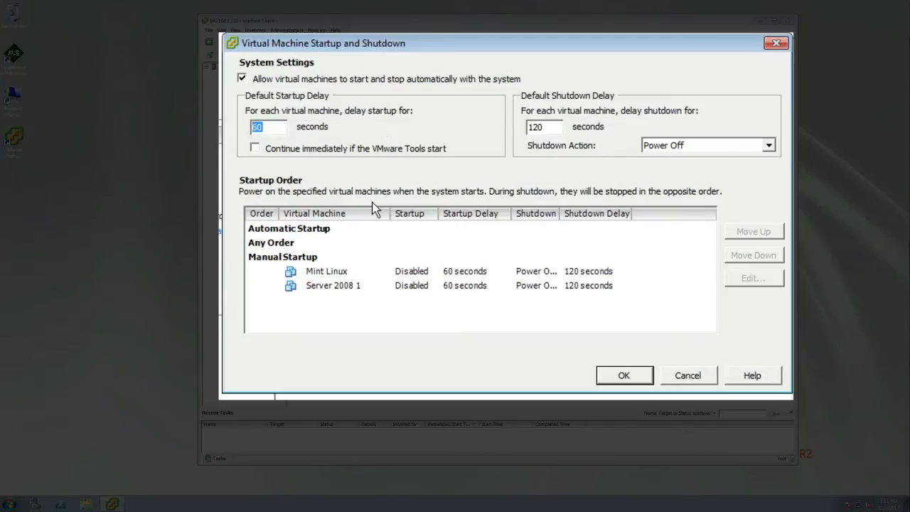
mouse_move(335, 293)
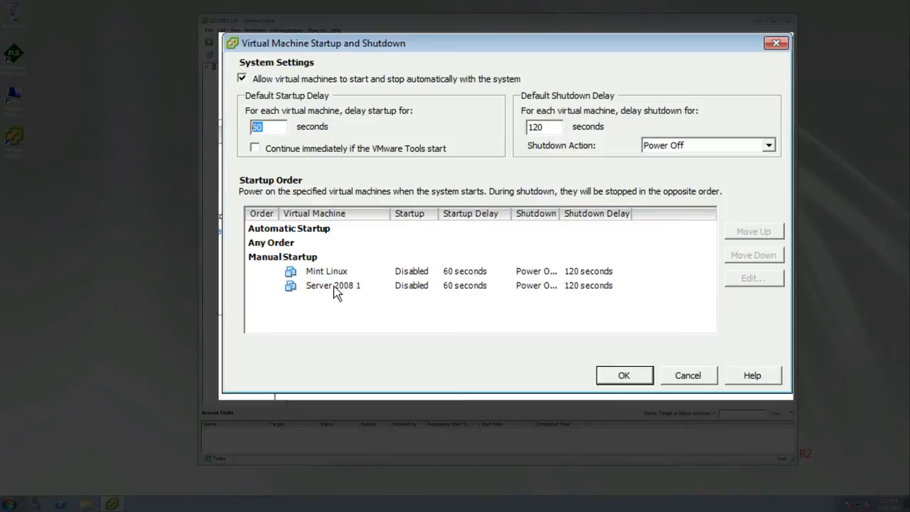
Move Server 2008 1 up into Automatic Startup as first, leaving Mint Linux manual
click(333, 285)
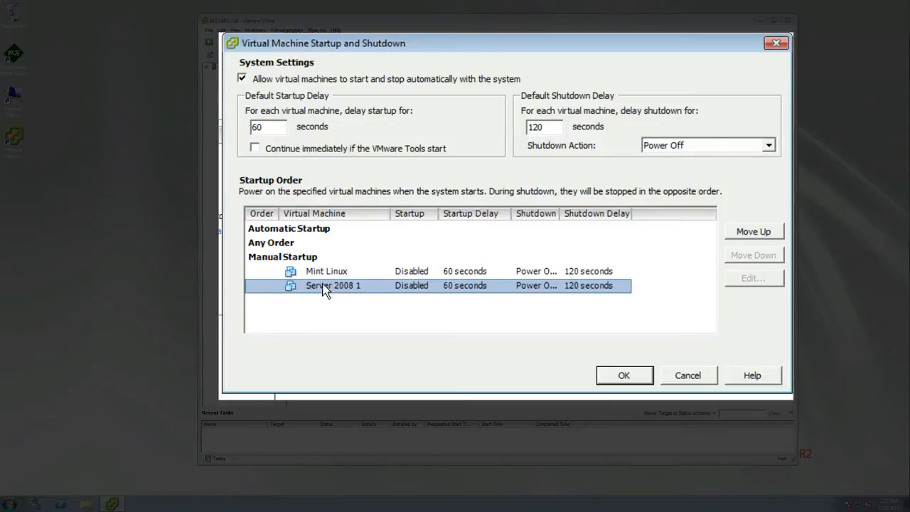
mouse_move(347, 290)
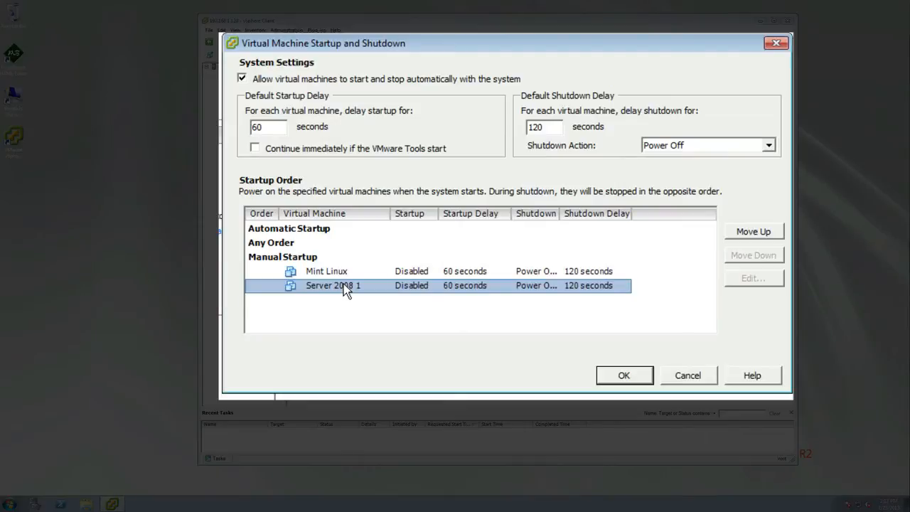
click(754, 230)
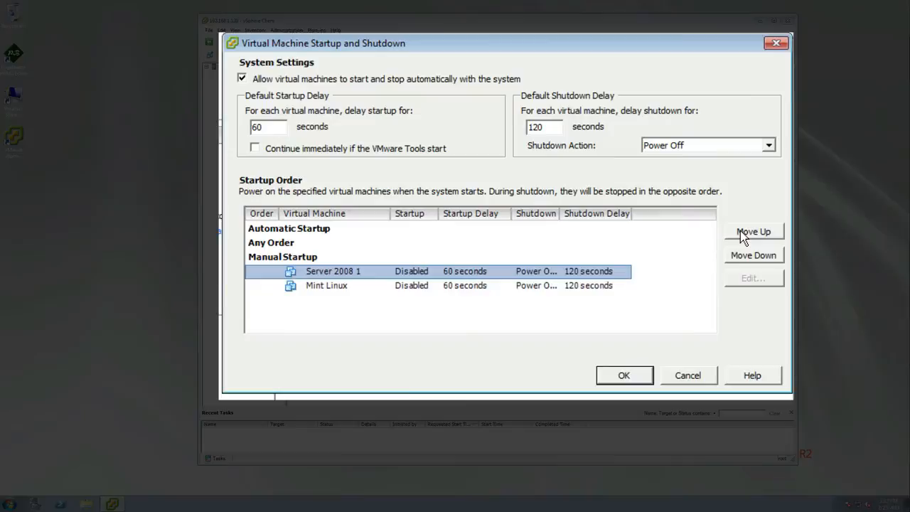
click(754, 230)
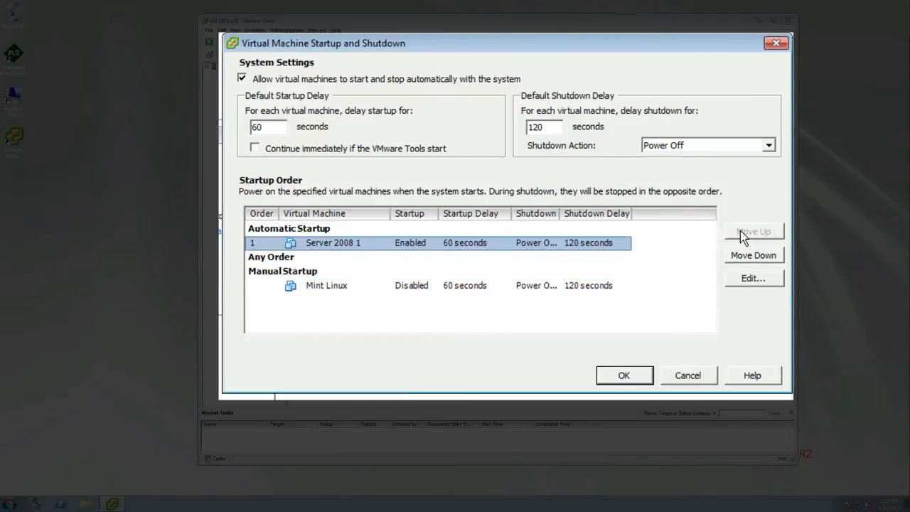
mouse_move(320, 244)
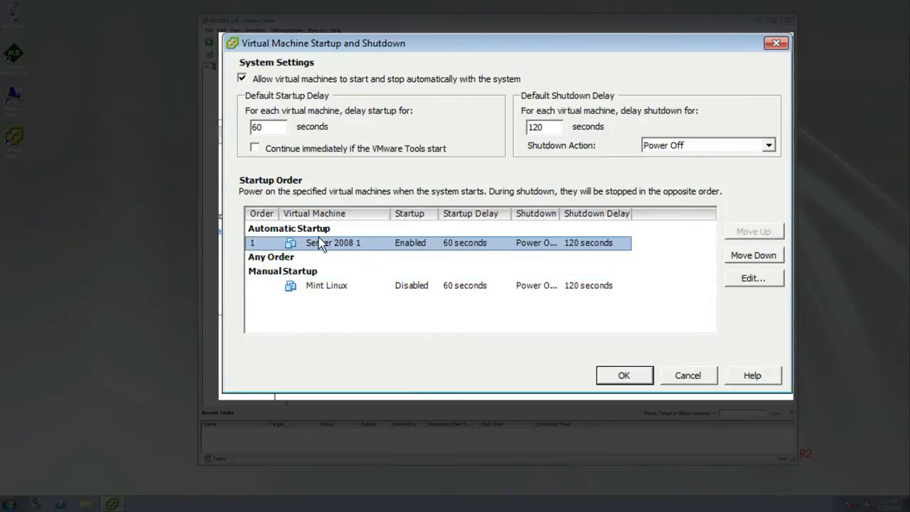
mouse_move(324, 304)
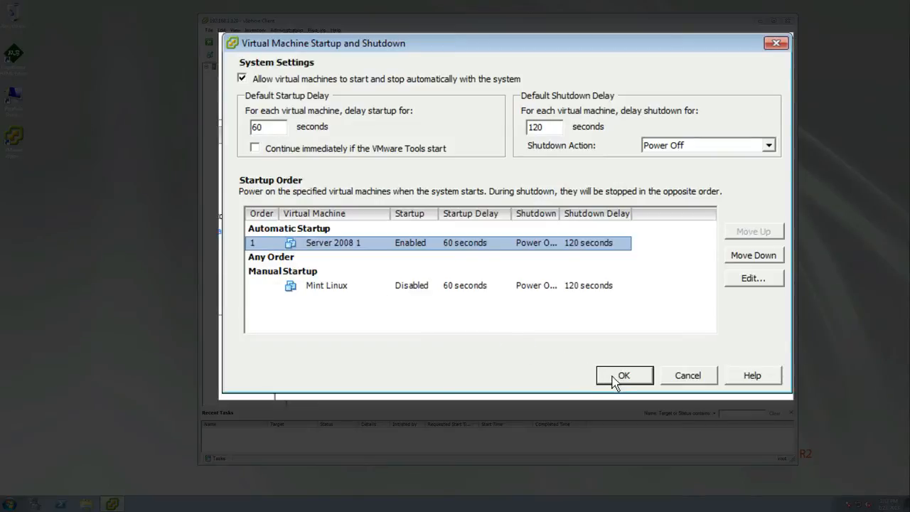
Save the startup order and refresh the host page to verify Server 2008 1 automatic, Mint Linux manual
click(624, 375)
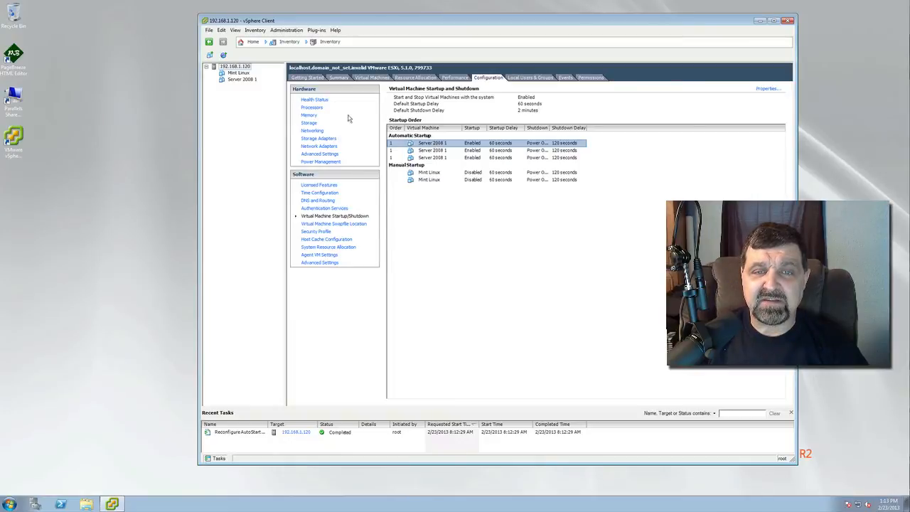
click(307, 99)
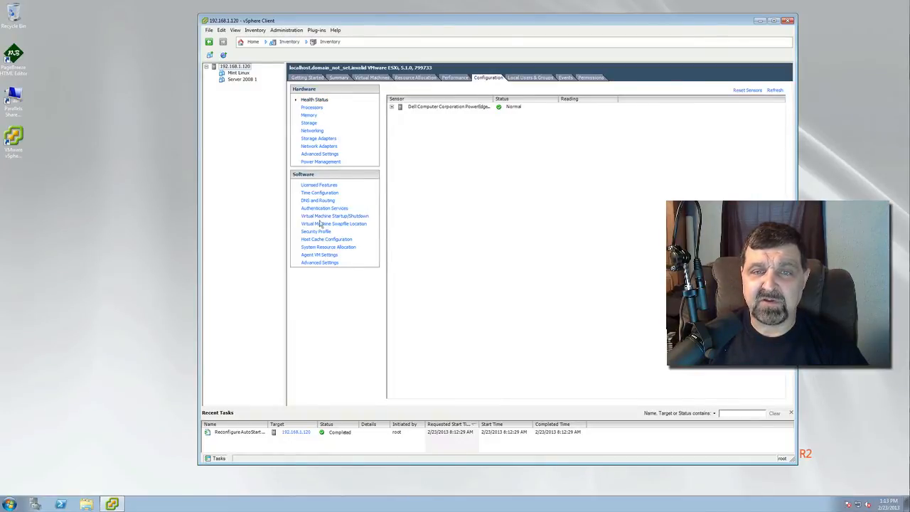
click(335, 216)
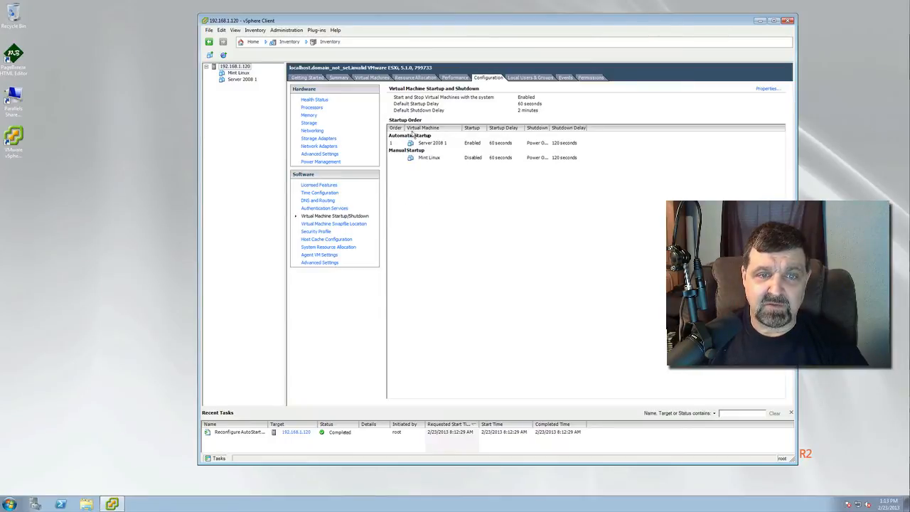
mouse_move(415, 181)
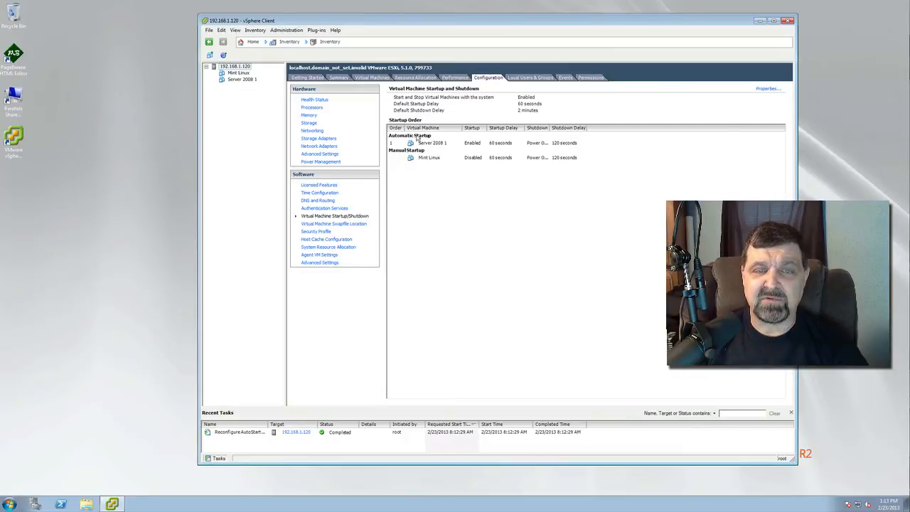
click(433, 142)
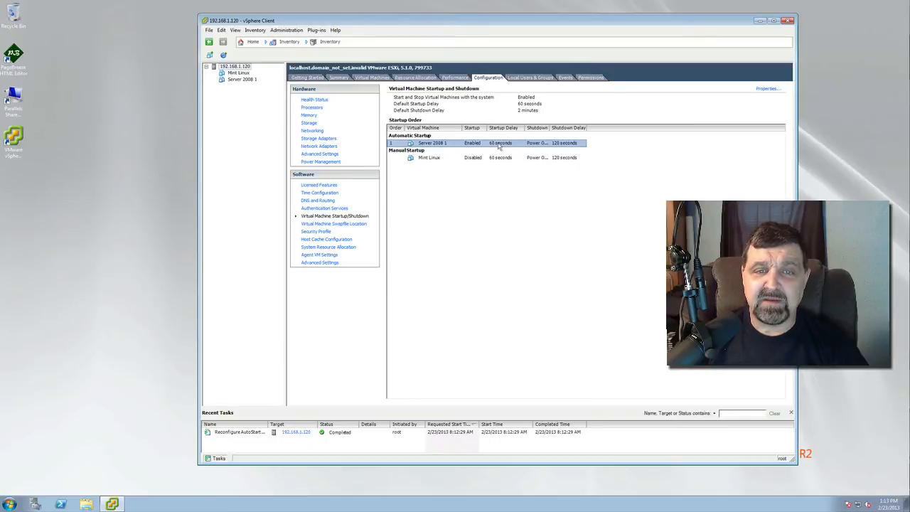
mouse_move(453, 142)
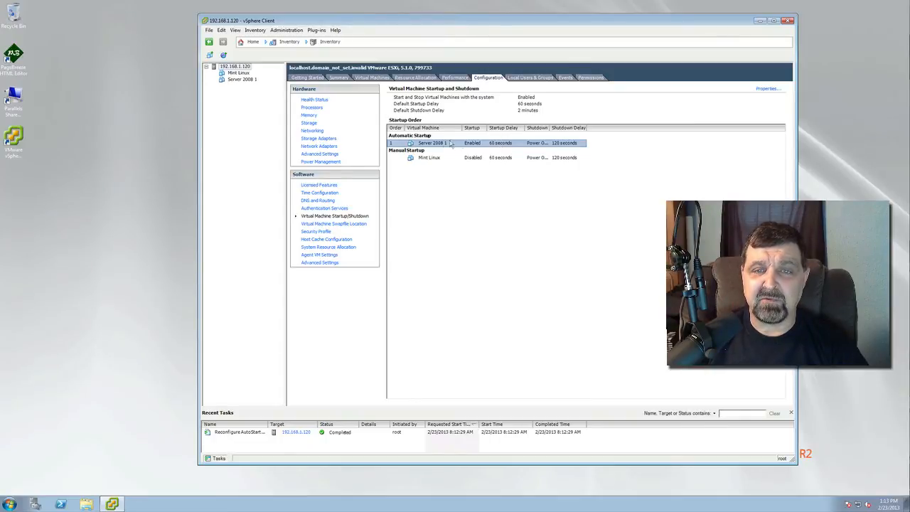